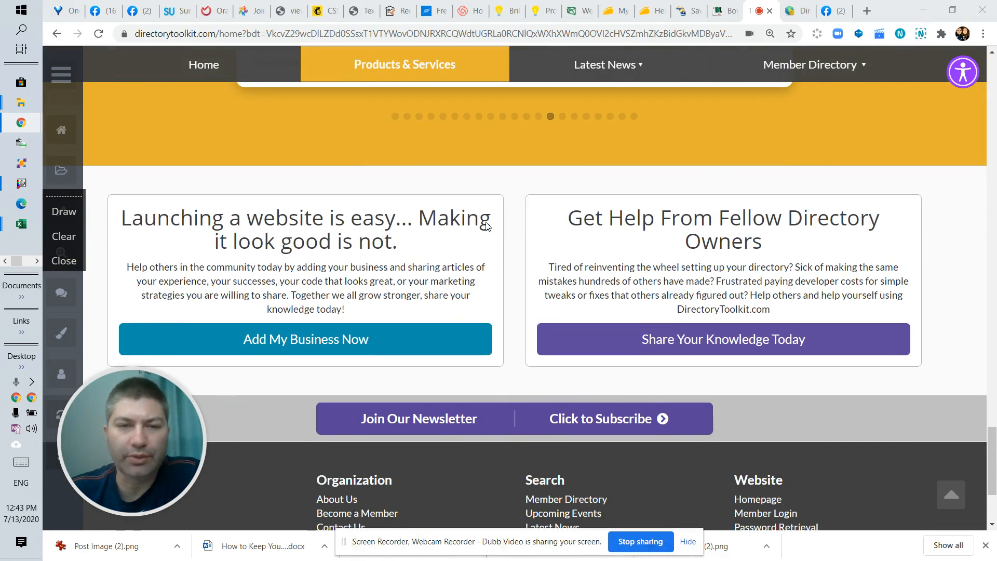
mouse_move(666, 357)
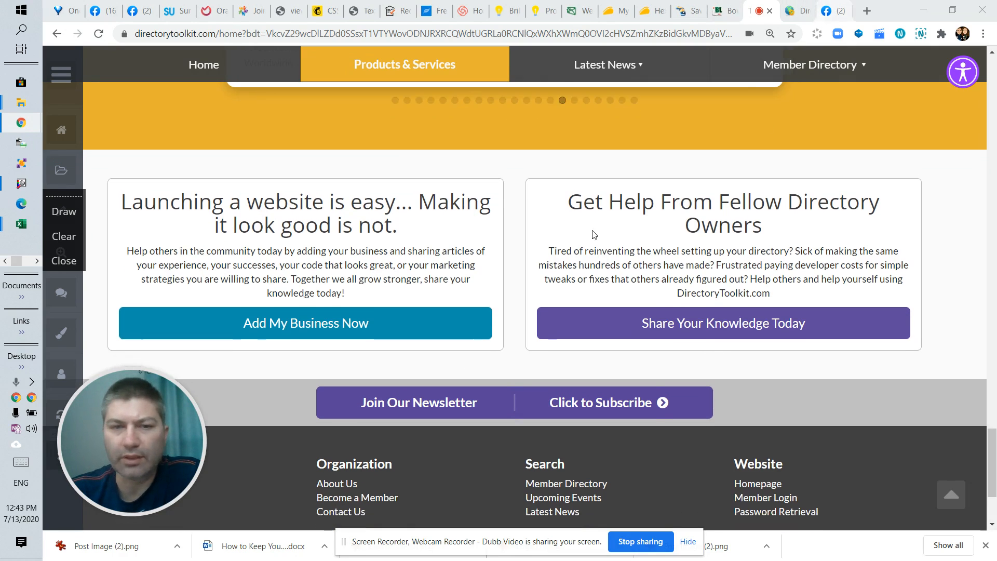
- Add style="min-height:300px" to the join module's div on line 6 of the widget HTML
scroll(down, 3)
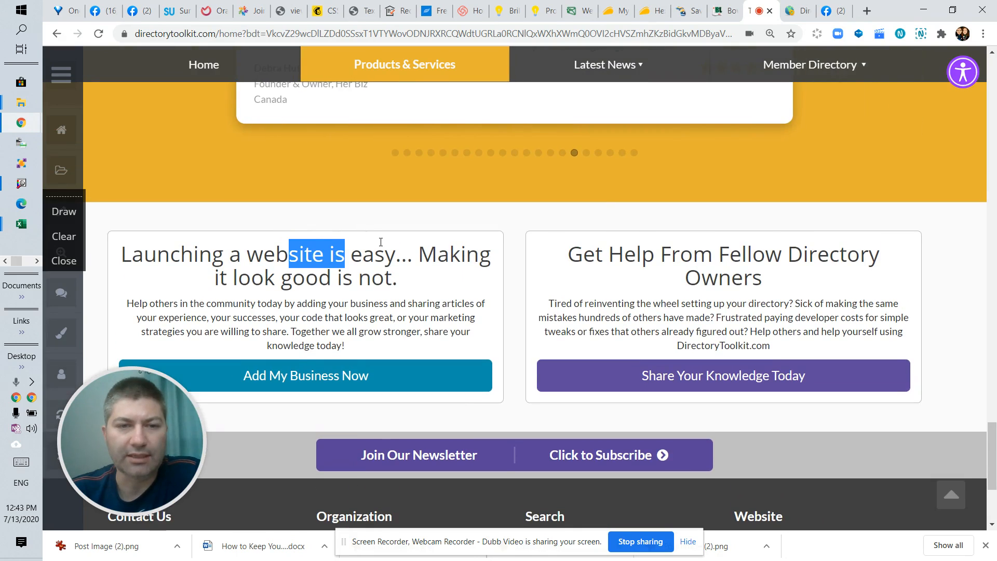
scroll(down, 3)
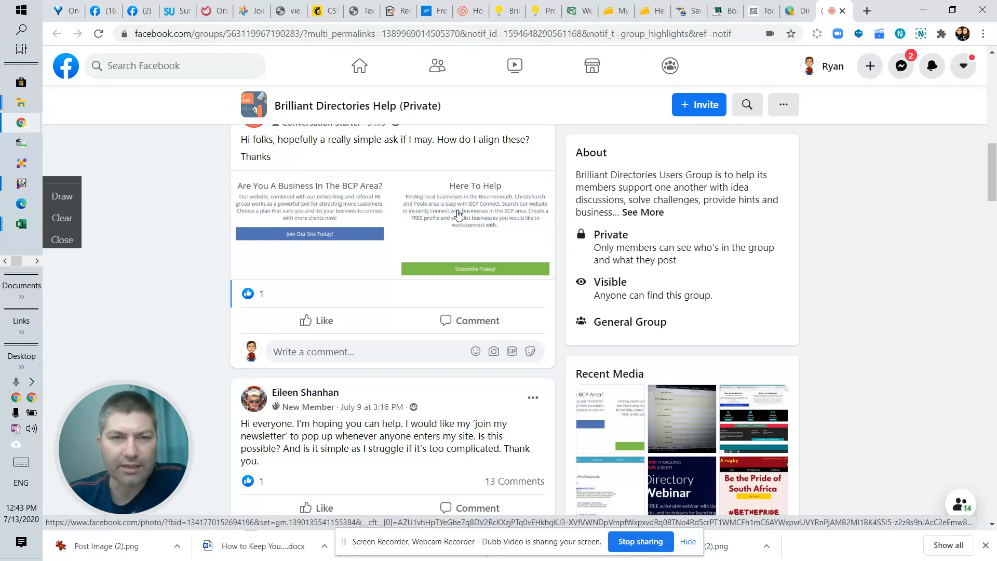
mouse_move(459, 262)
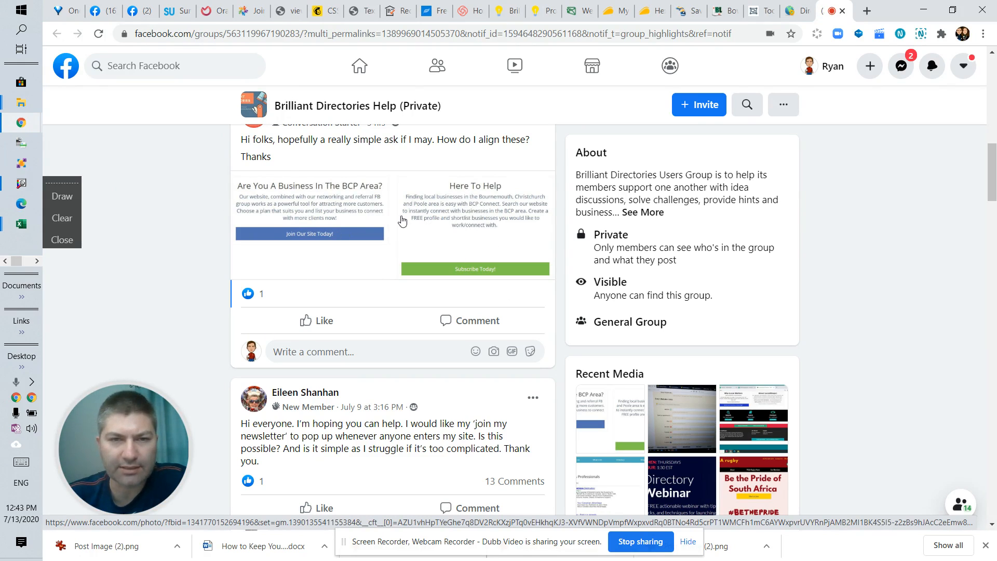
mouse_move(465, 260)
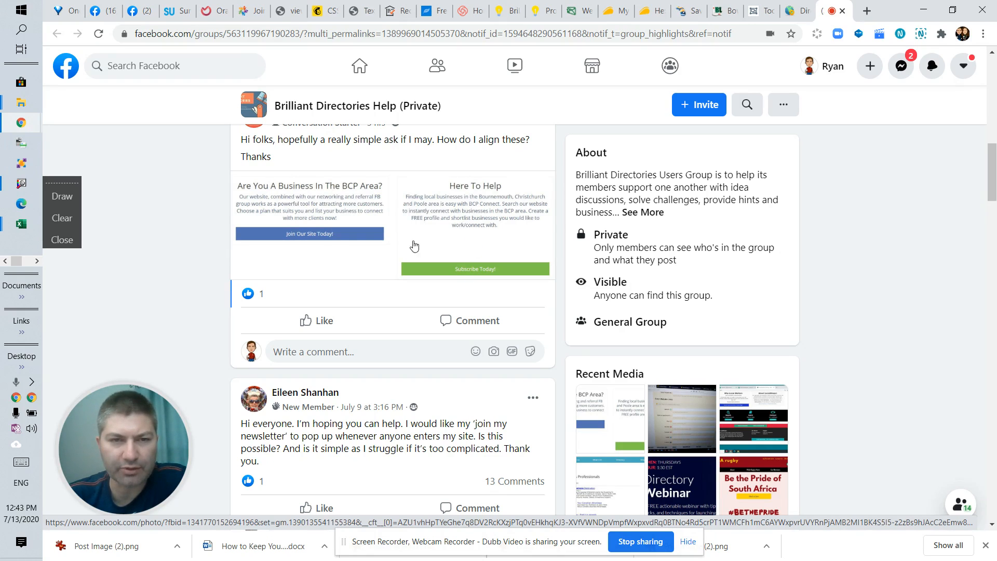
mouse_move(300, 216)
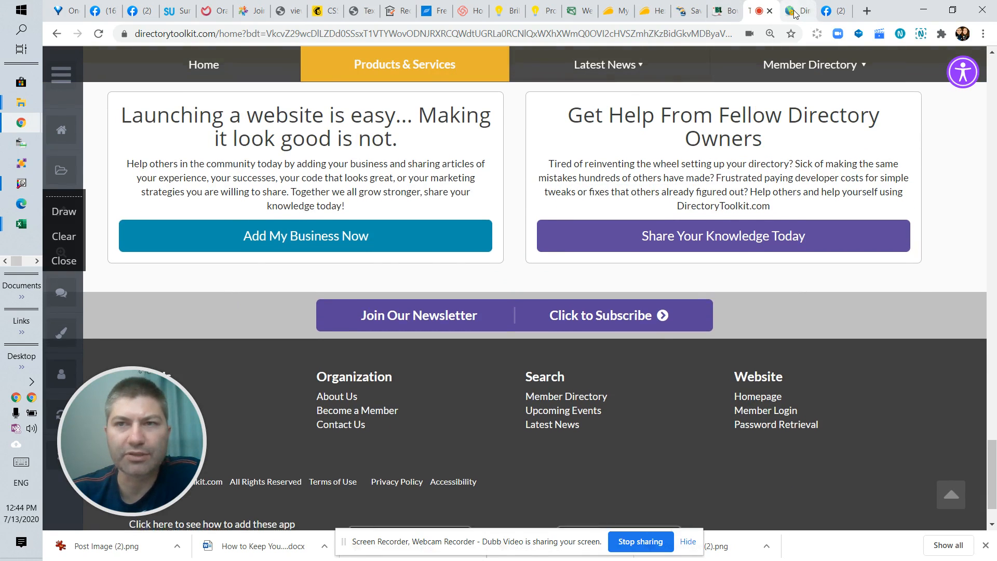
click(799, 11)
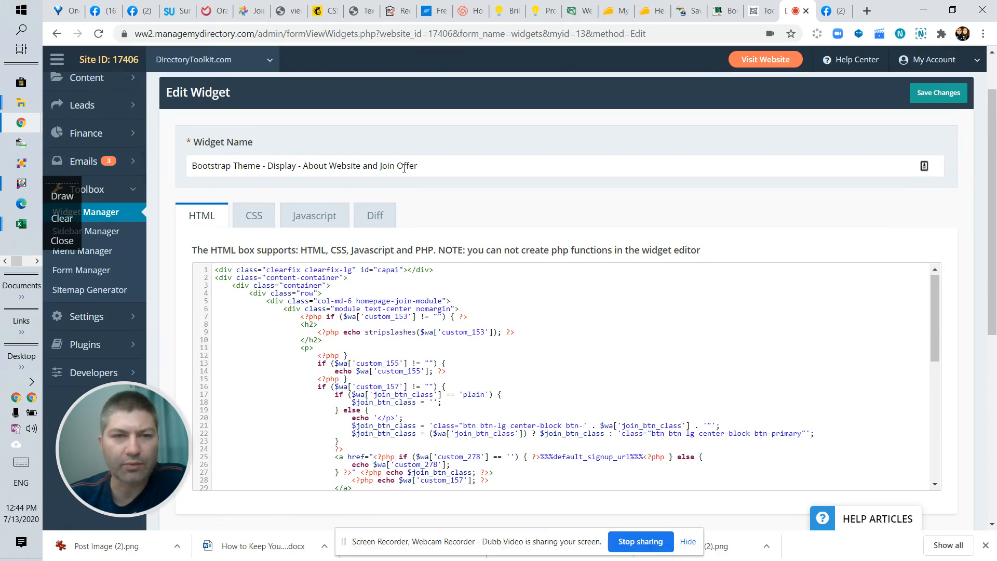
mouse_move(742, 302)
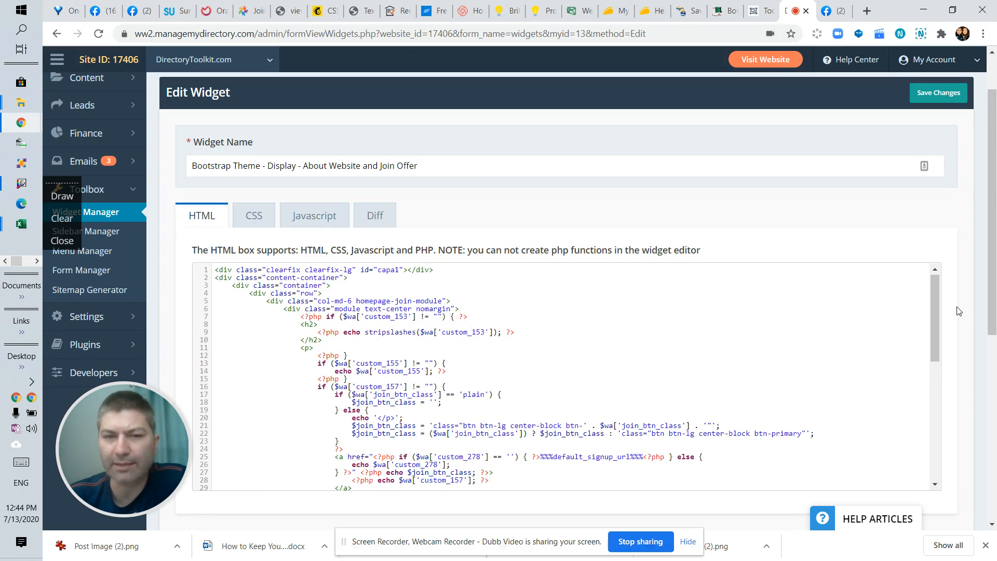
scroll(down, 3)
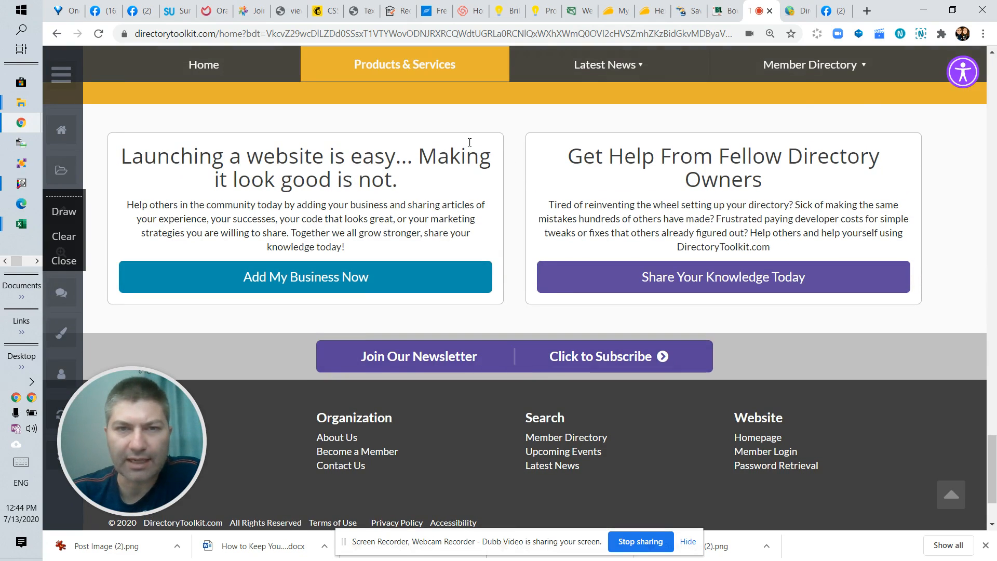
mouse_move(574, 377)
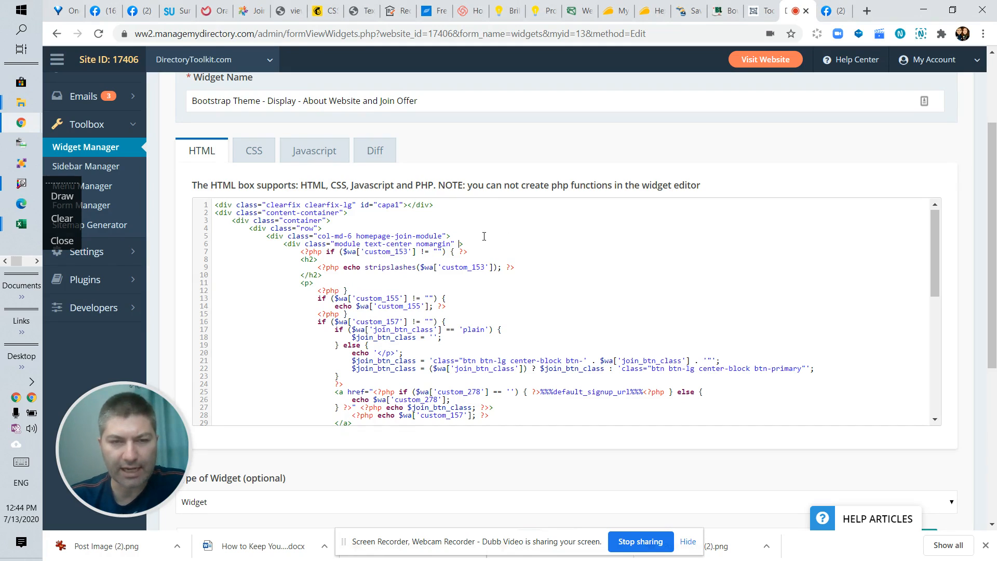
text(style="min-height:300px")
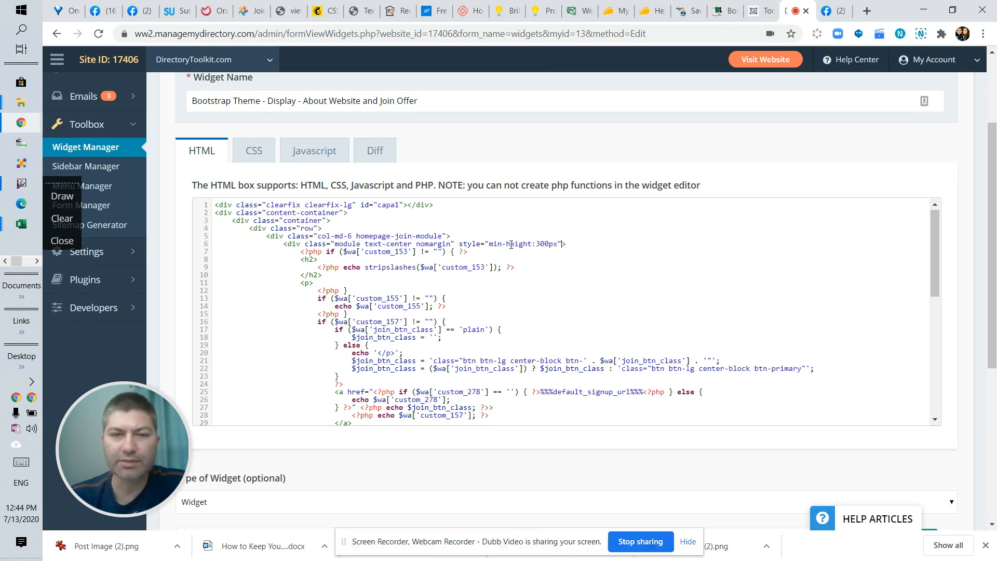
mouse_move(669, 217)
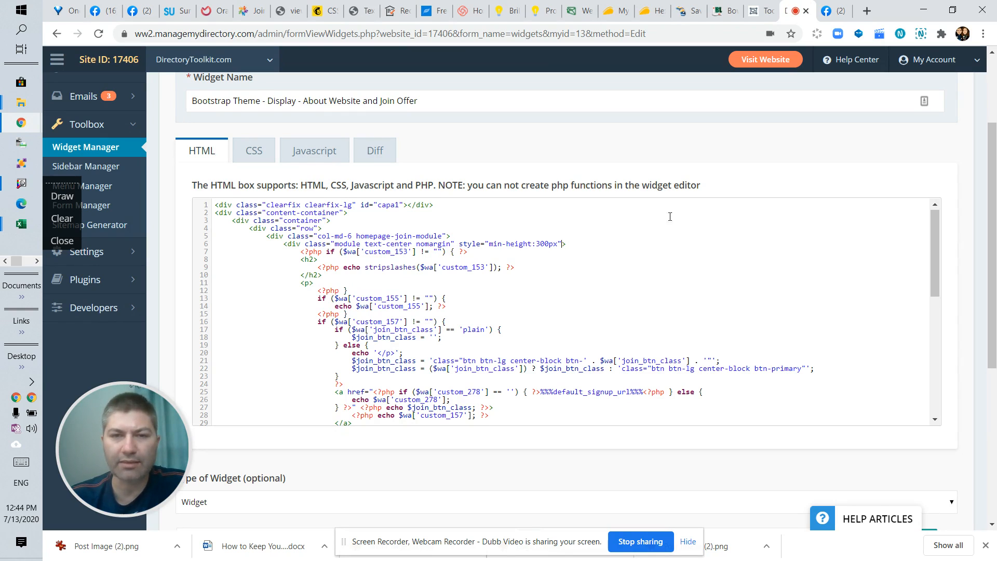
click(937, 157)
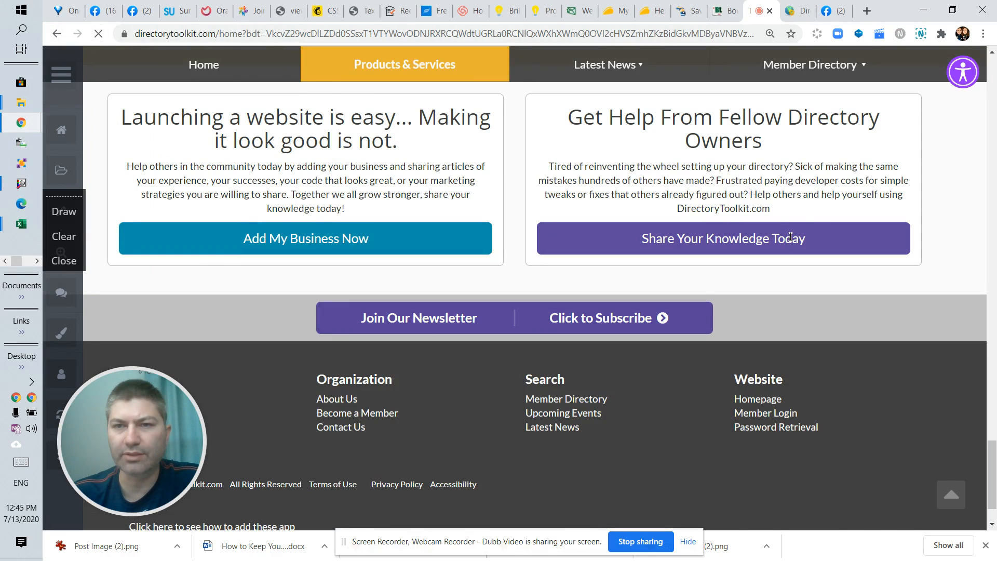
- Scroll the reloaded homepage to the boxes, where the left join box now looks taller
scroll(down, 3)
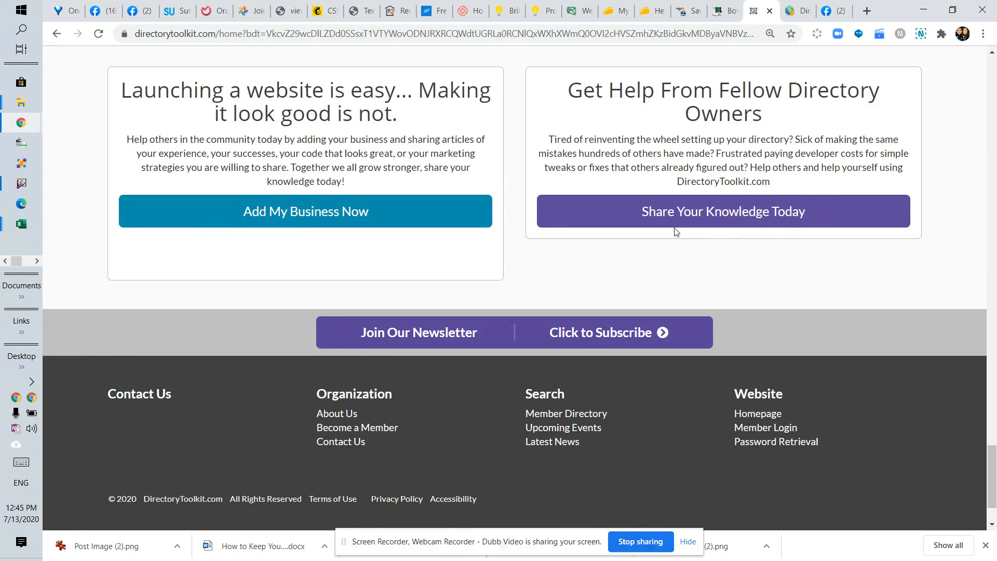
scroll(down, 3)
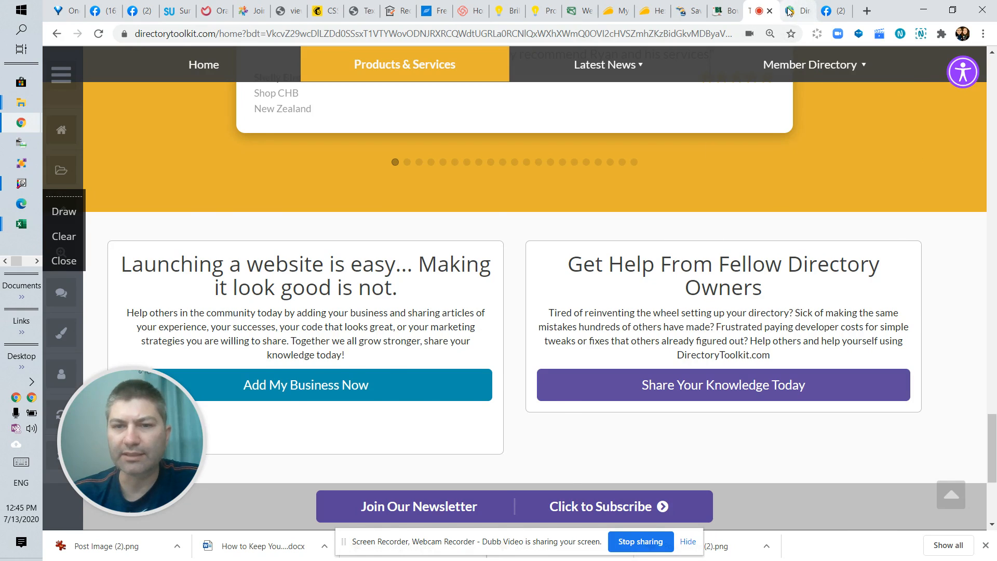
- Add style="min-height:300px" to the about module div on line 38 and save the widget
click(798, 10)
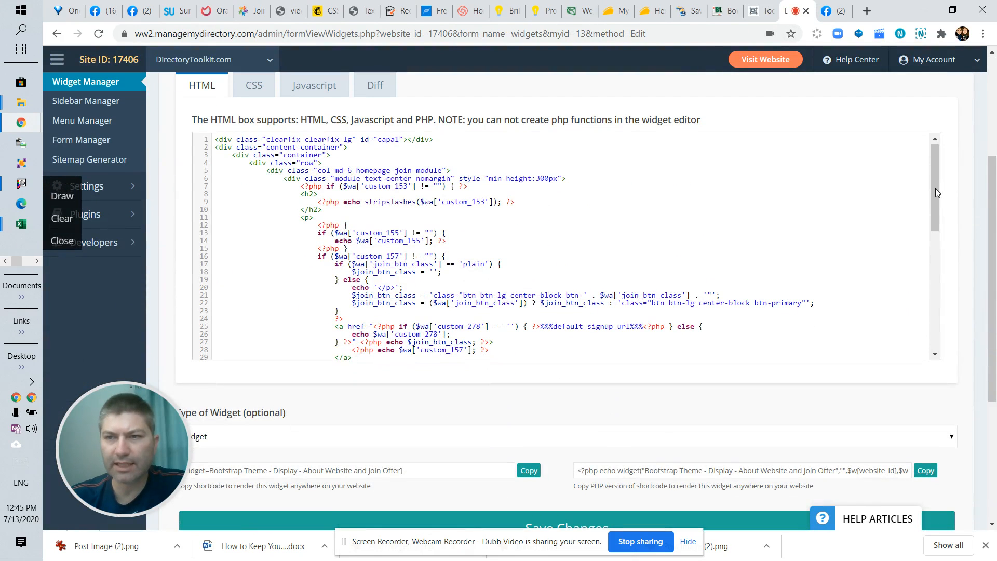
scroll(down, 3)
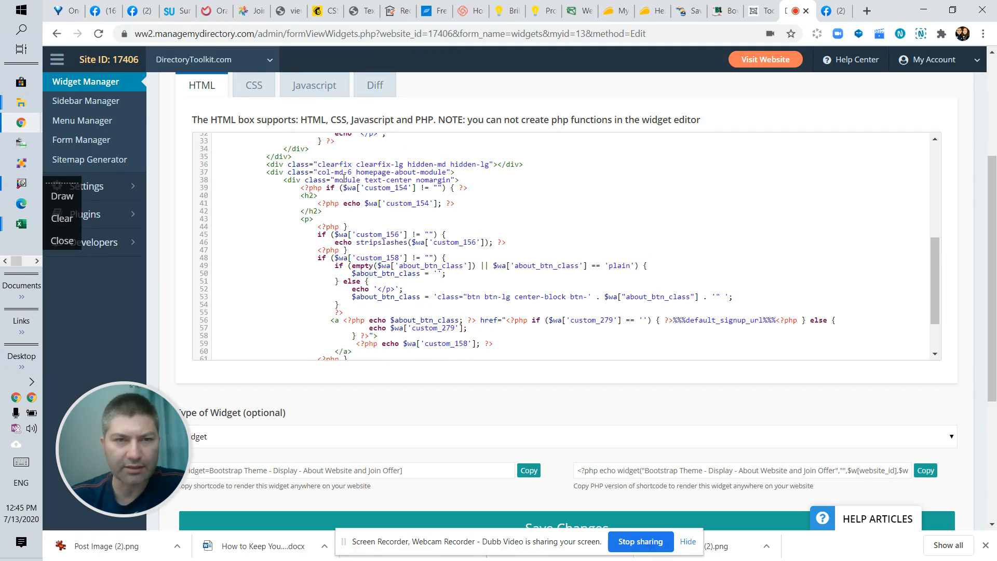
text(style="min-height:300px")
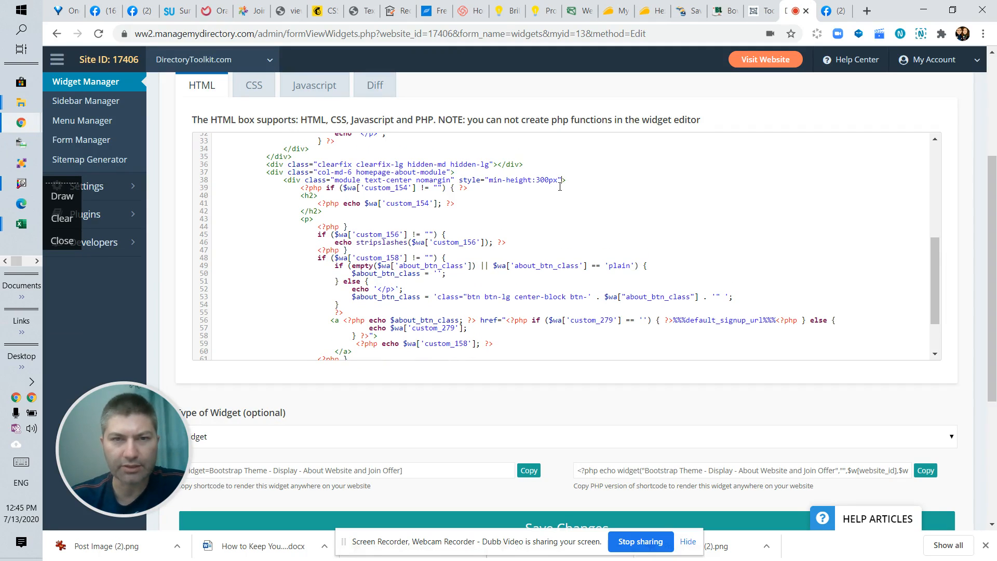
scroll(down, 3)
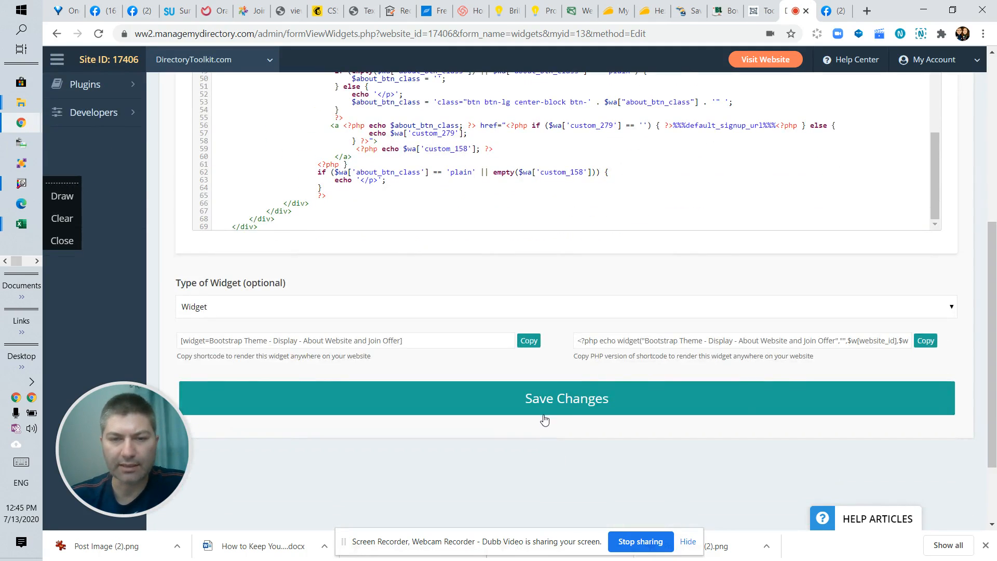
click(566, 398)
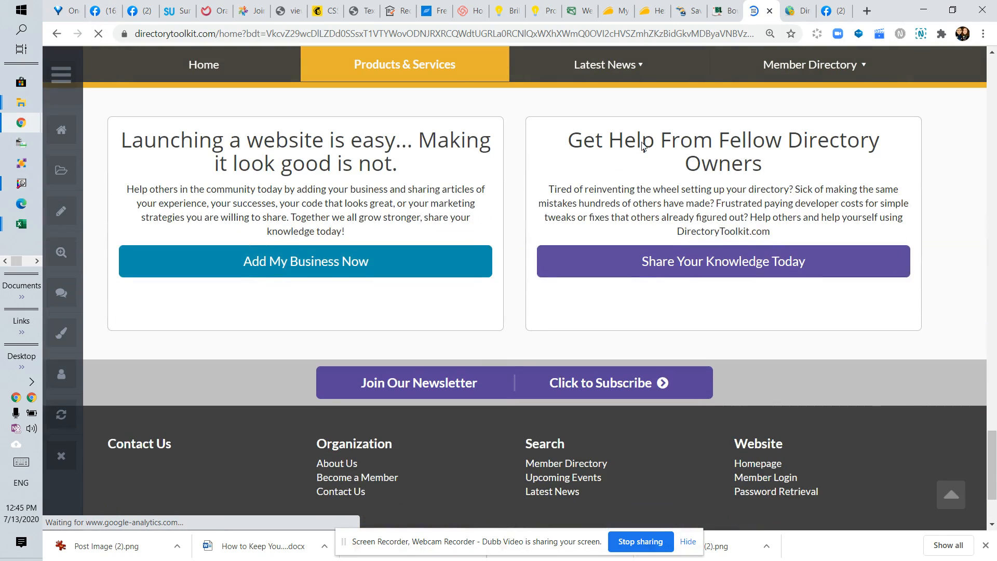
- Check the matching box heights on the homepage, then reopen the About Website and Join Offer widget's code
scroll(down, 3)
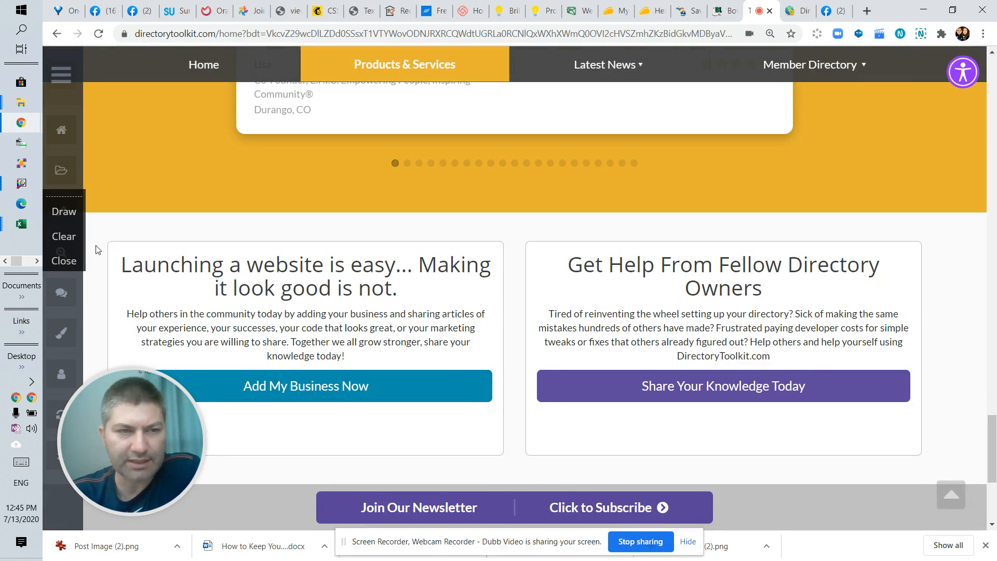
scroll(down, 3)
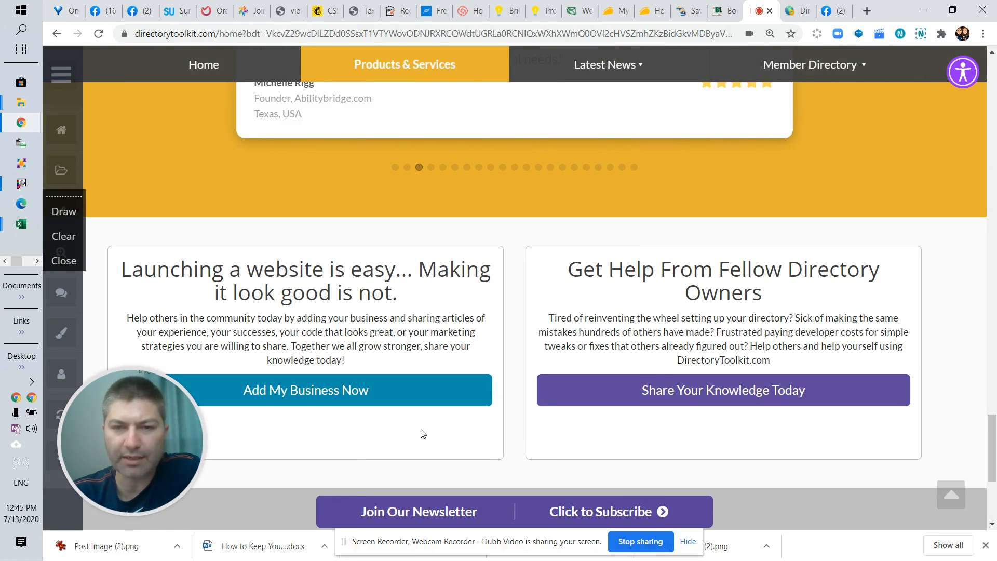
mouse_move(672, 318)
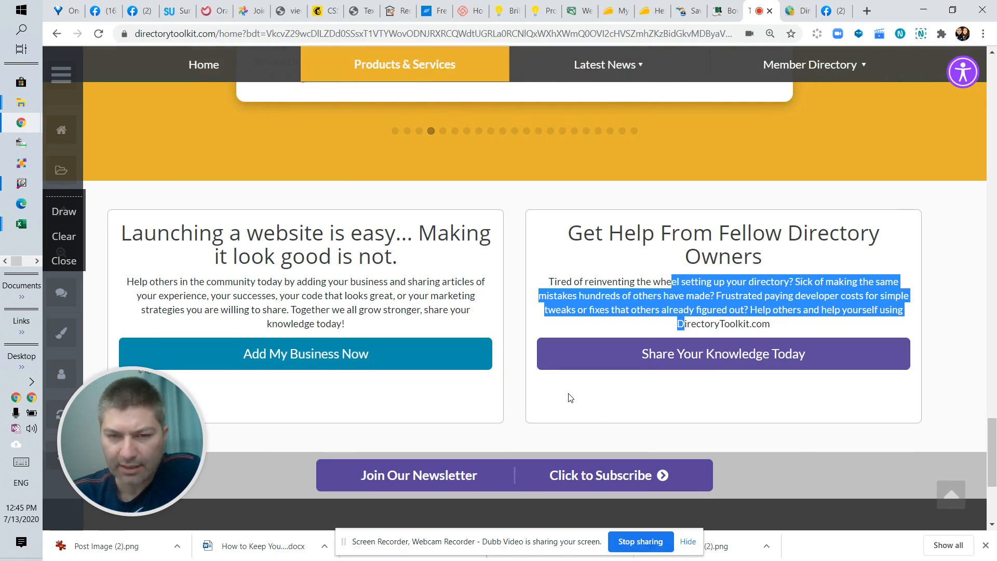
mouse_move(680, 393)
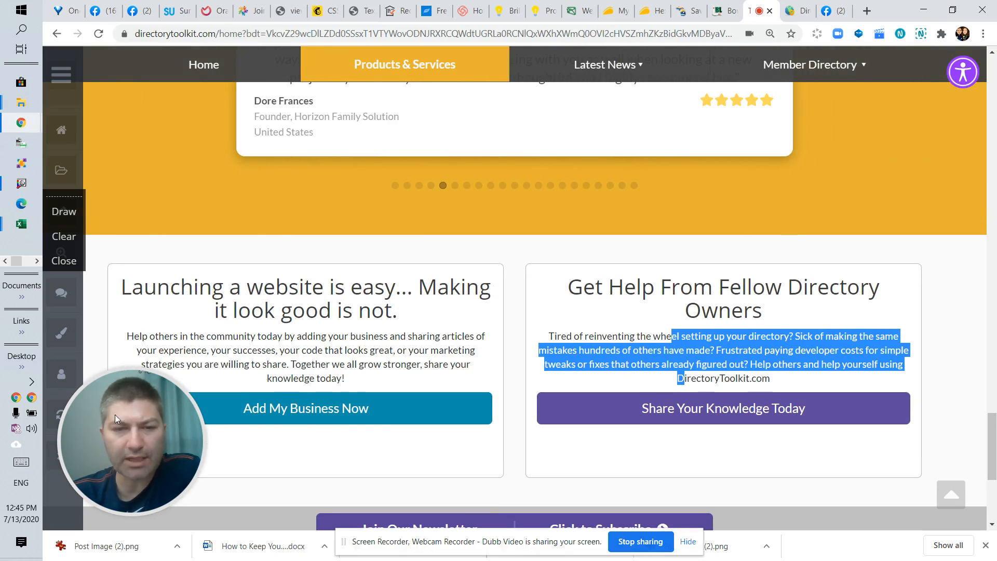
scroll(down, 3)
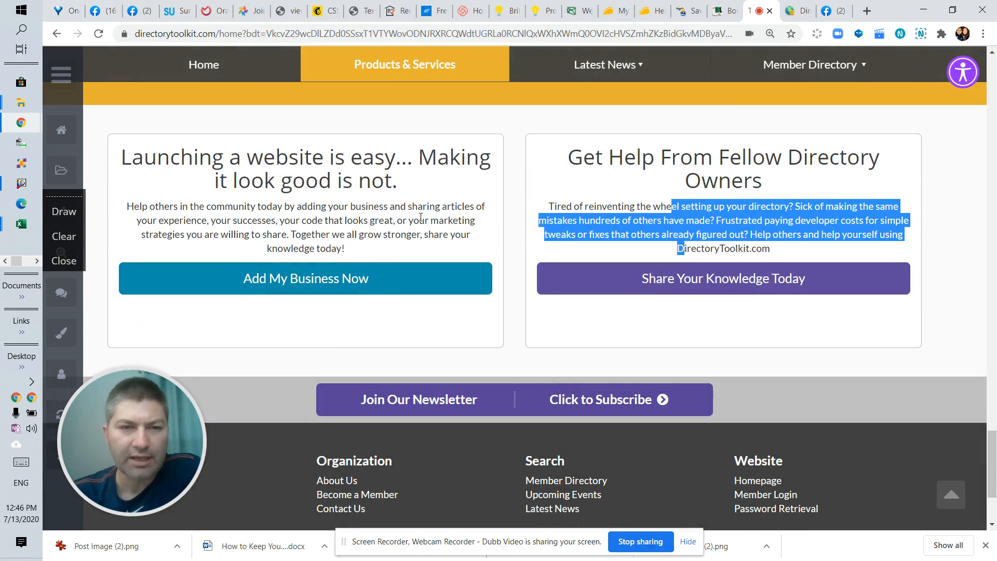
scroll(down, 3)
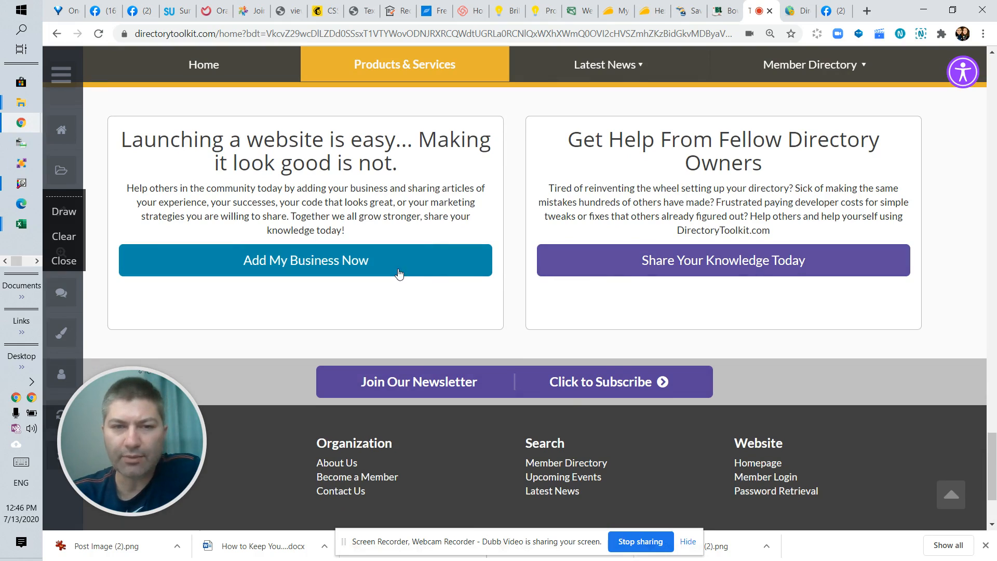
scroll(down, 3)
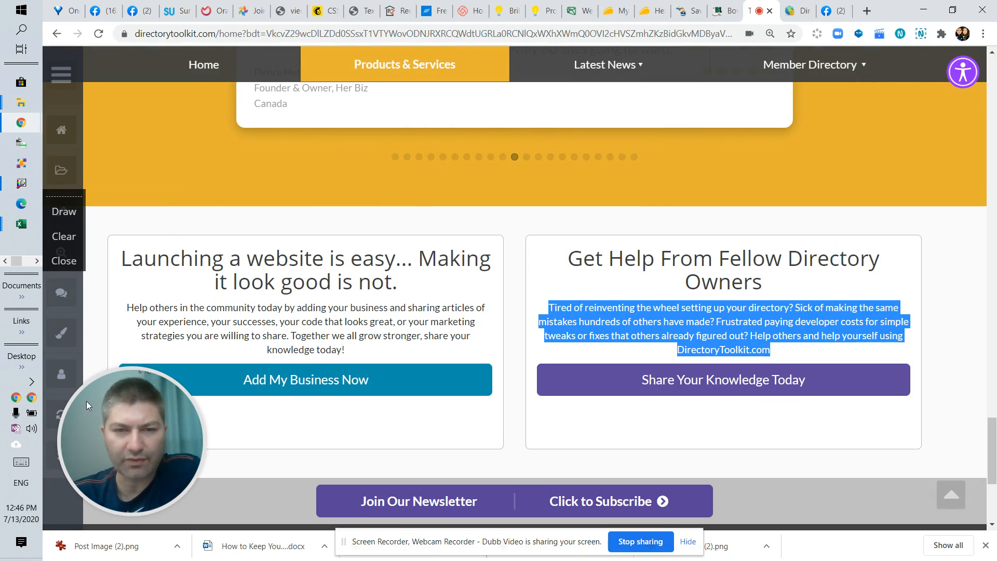
scroll(down, 3)
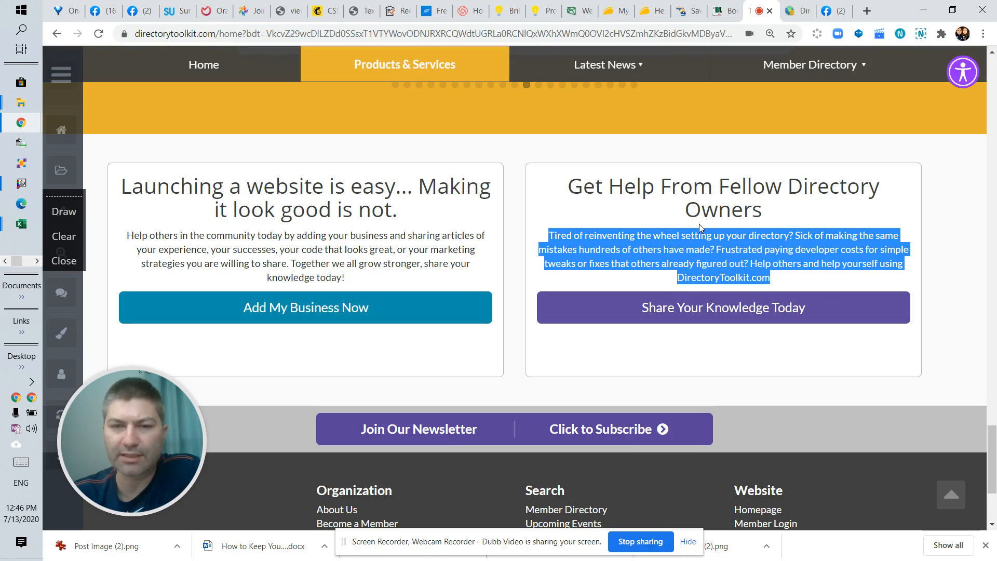
click(699, 228)
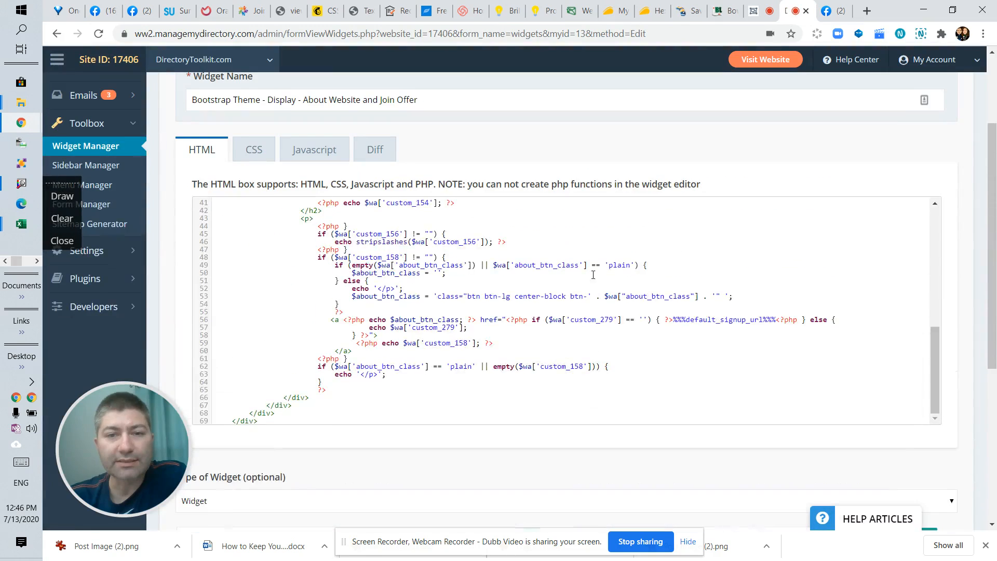
- Put the custom_155 description echo on its own PHP line after line 13's if
scroll(up, 3)
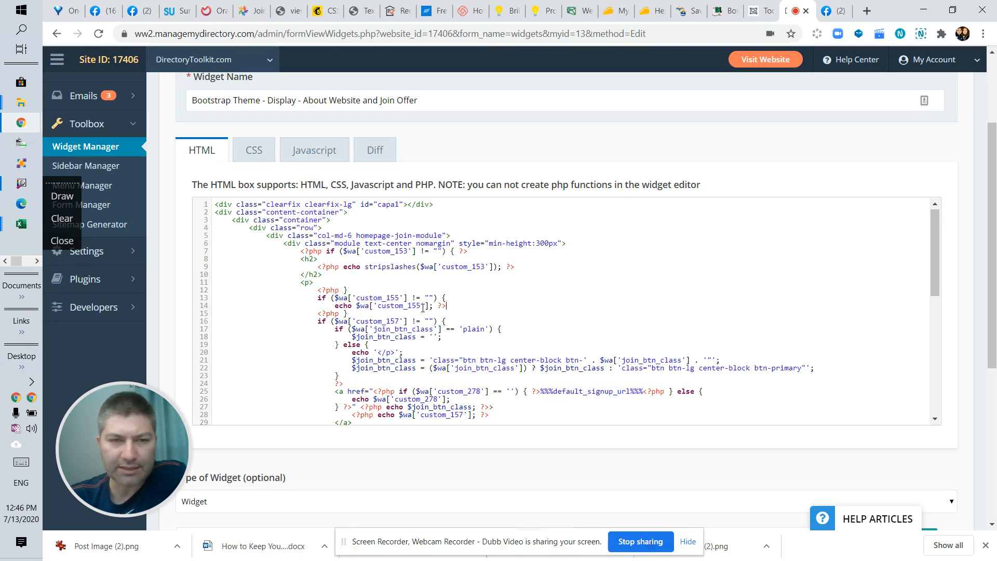
double_click(399, 305)
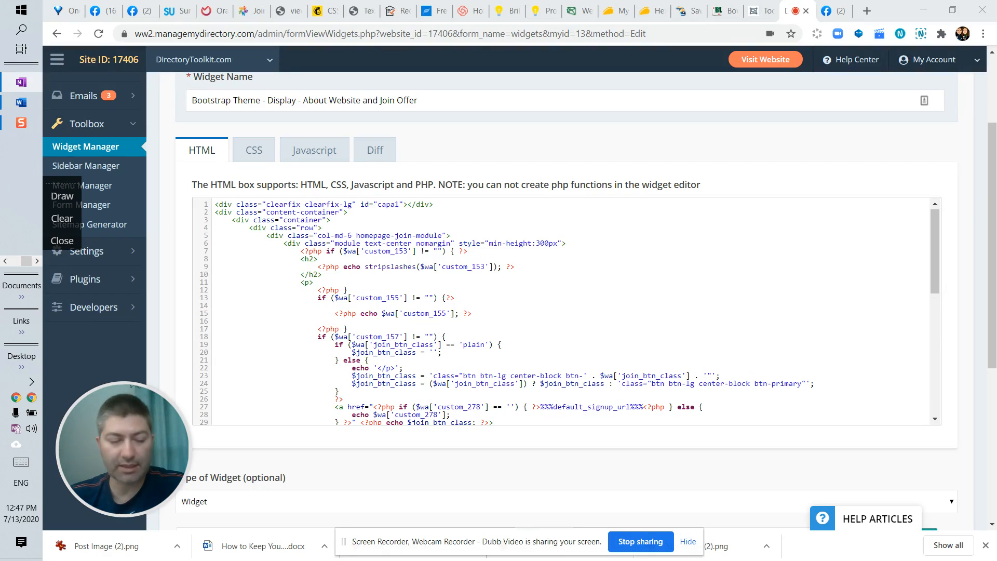
- Insert a <div style="min-height:300px"> wrapper and delete the join module's old min-height style
text(<div style="min-height:300px">)
text(</div>)
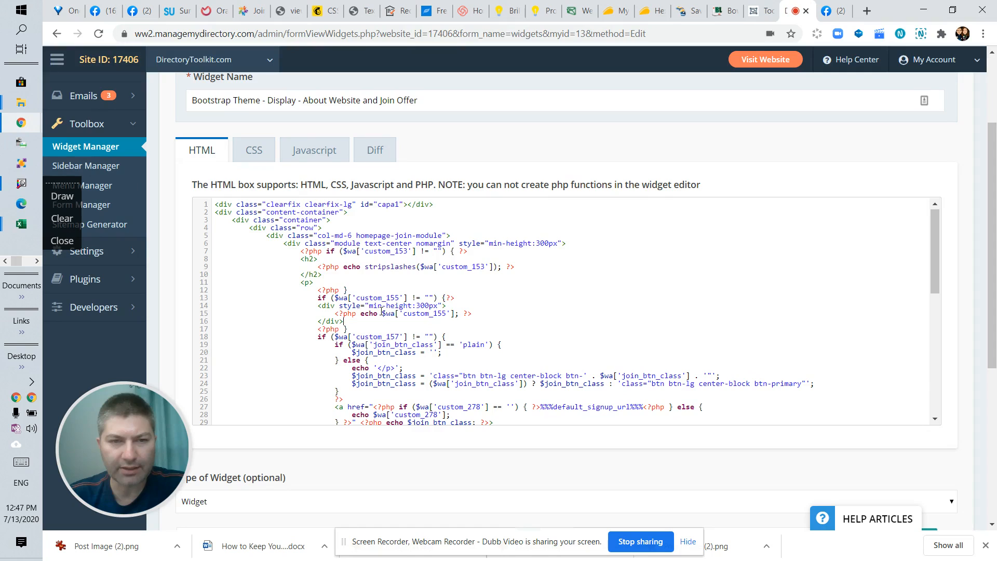
drag(281, 243, 540, 243)
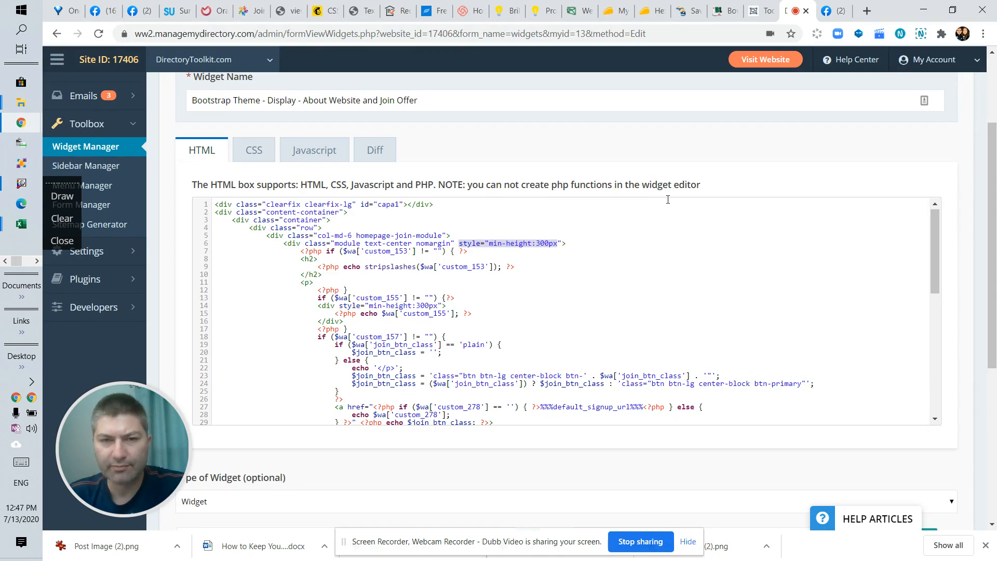
key(Delete)
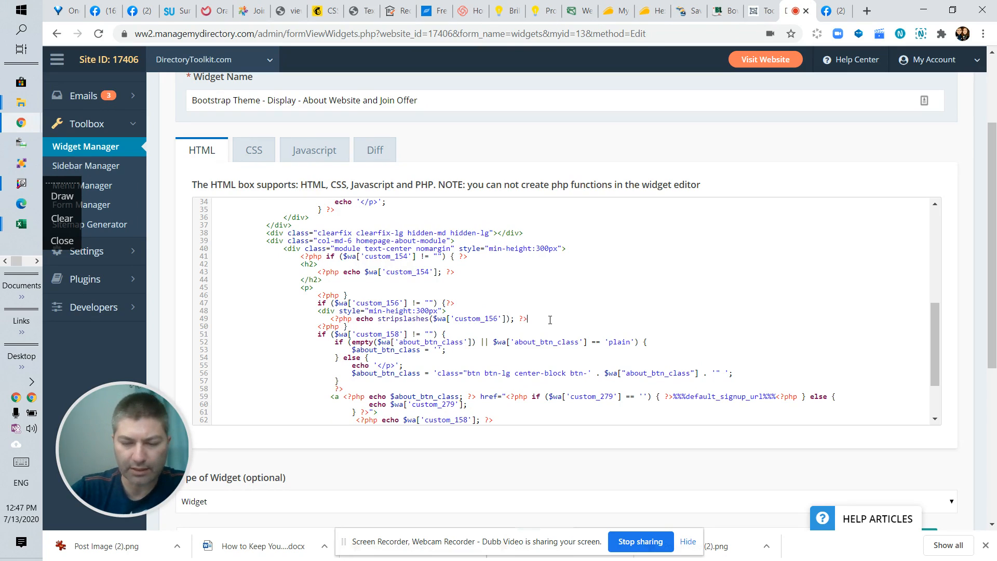
- Close the custom_156 wrapper with </div>, save the widget, and return to the homepage
text(</div>)
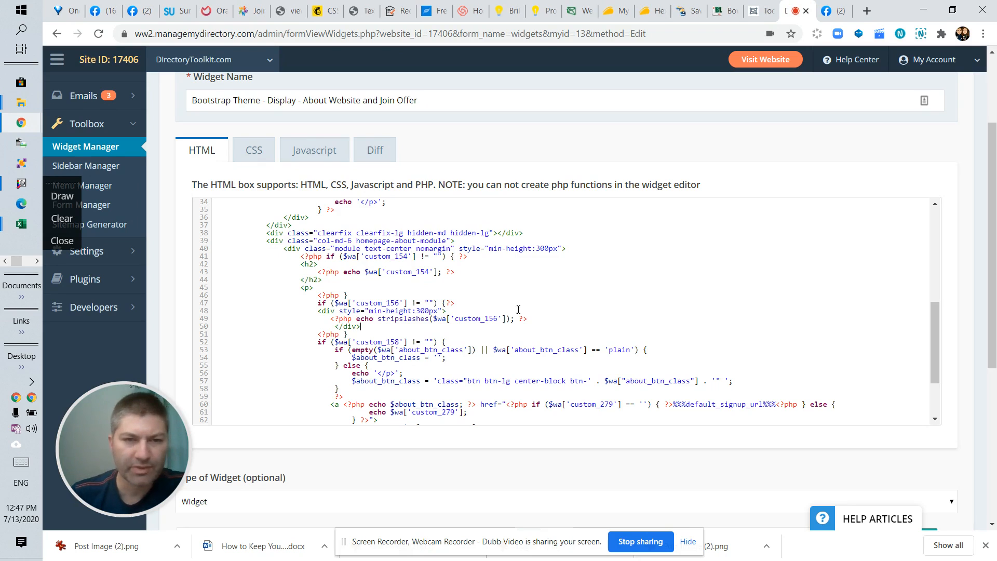
mouse_move(757, 165)
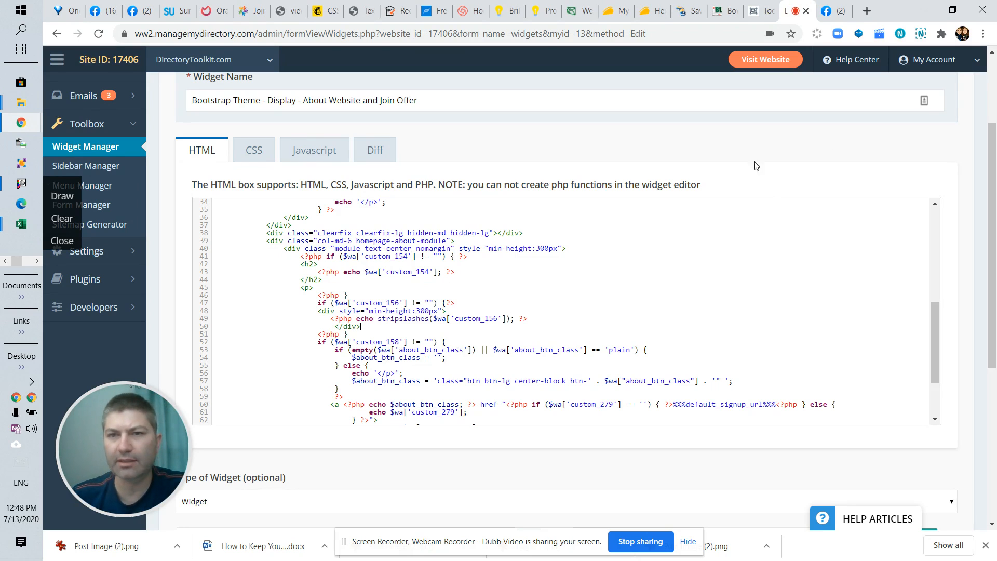
scroll(down, 3)
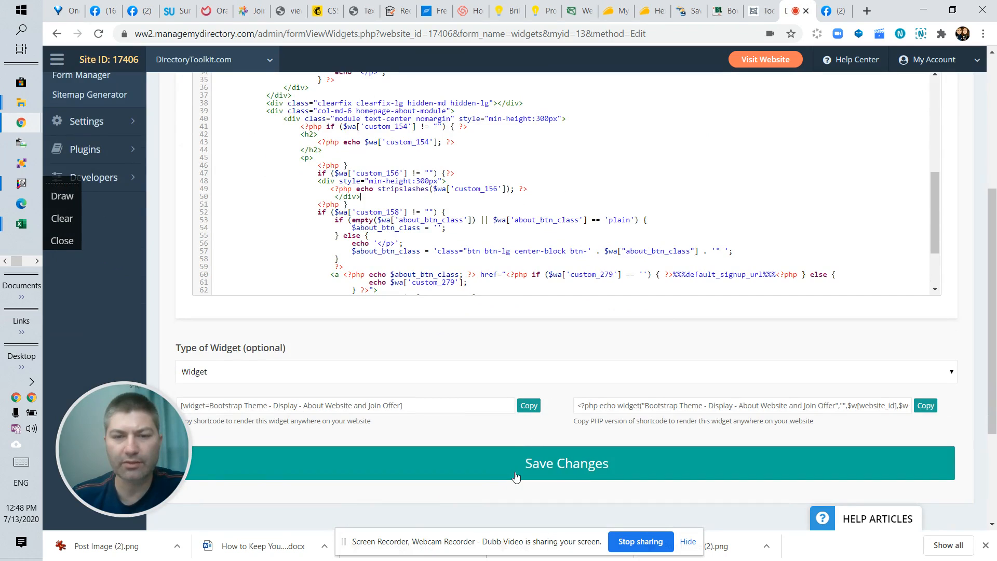
click(566, 462)
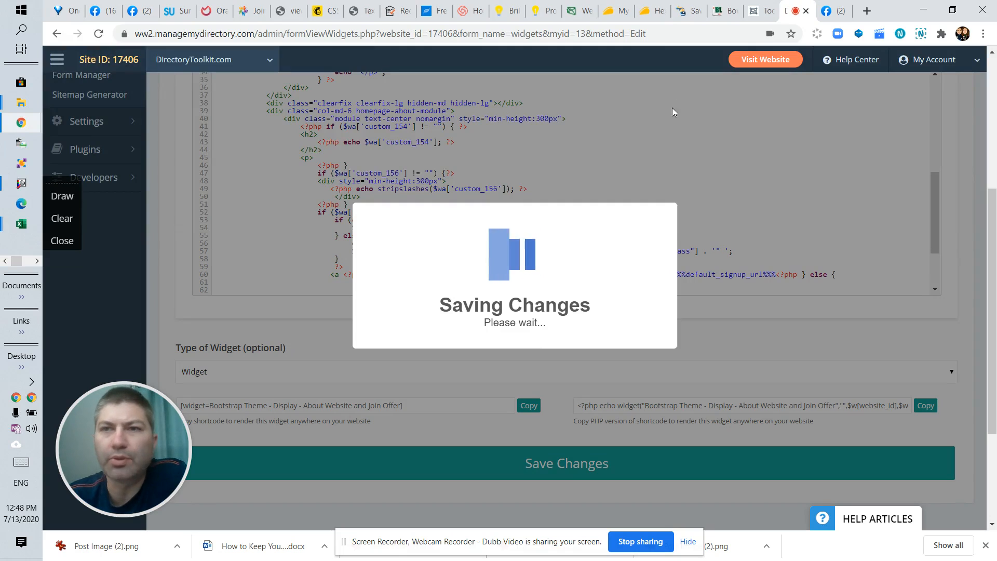
click(566, 463)
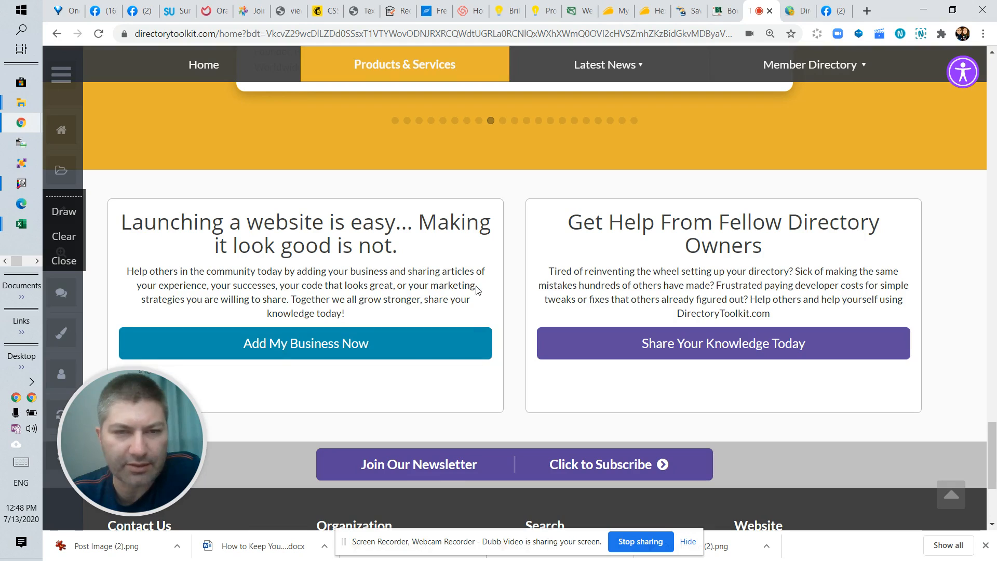
mouse_move(99, 34)
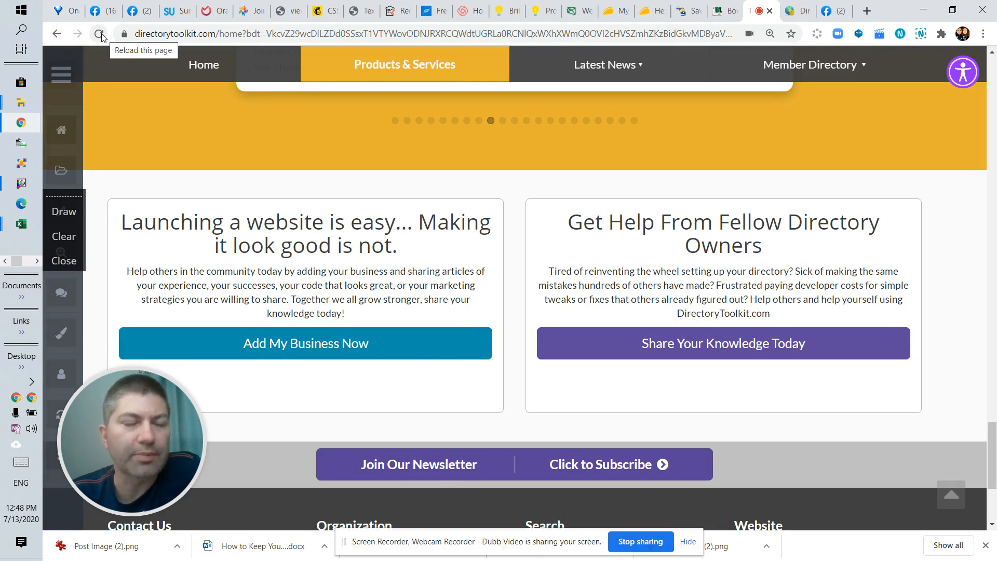
- Reload the homepage and confirm both boxes match in height with aligned buttons
click(99, 34)
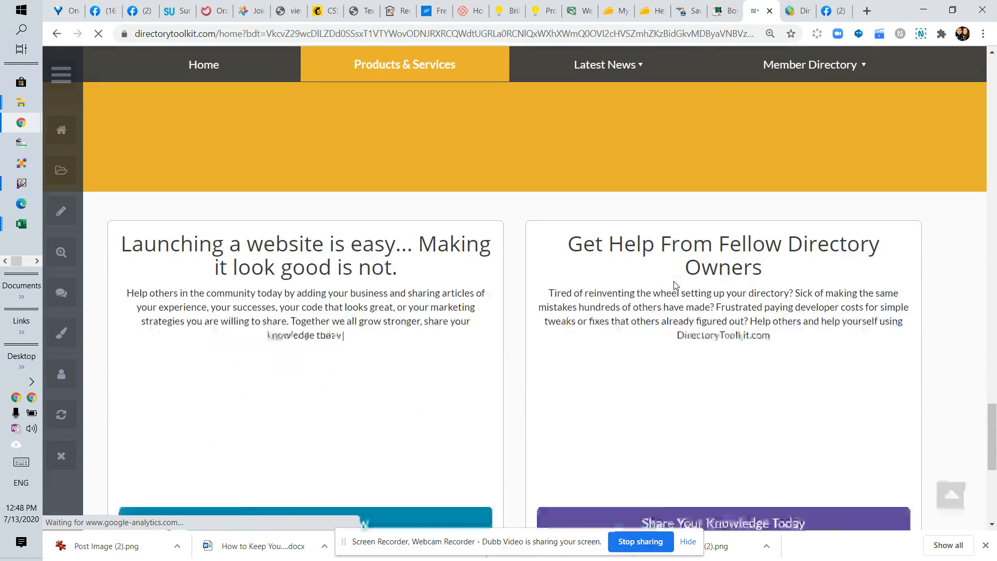
scroll(down, 3)
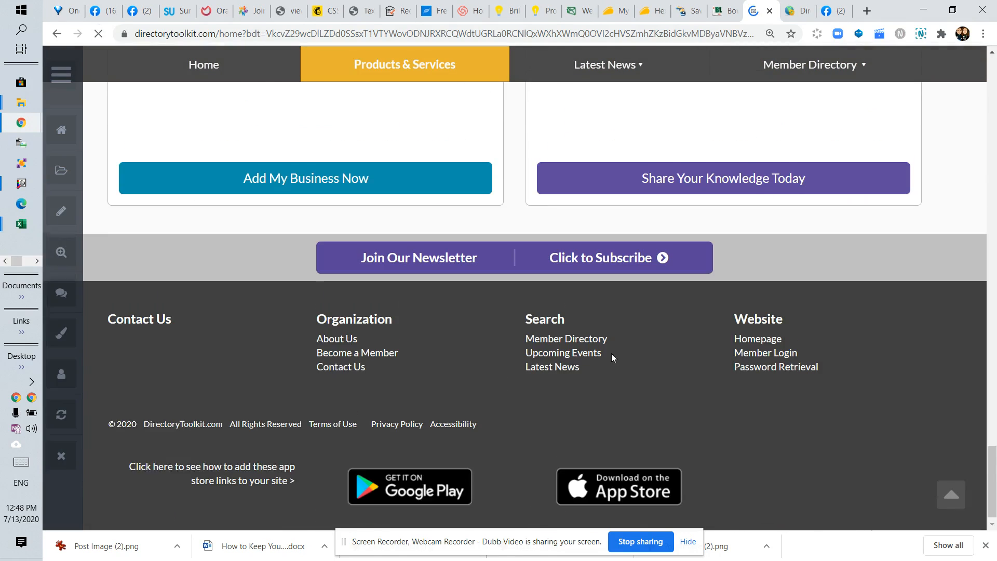
scroll(up, 3)
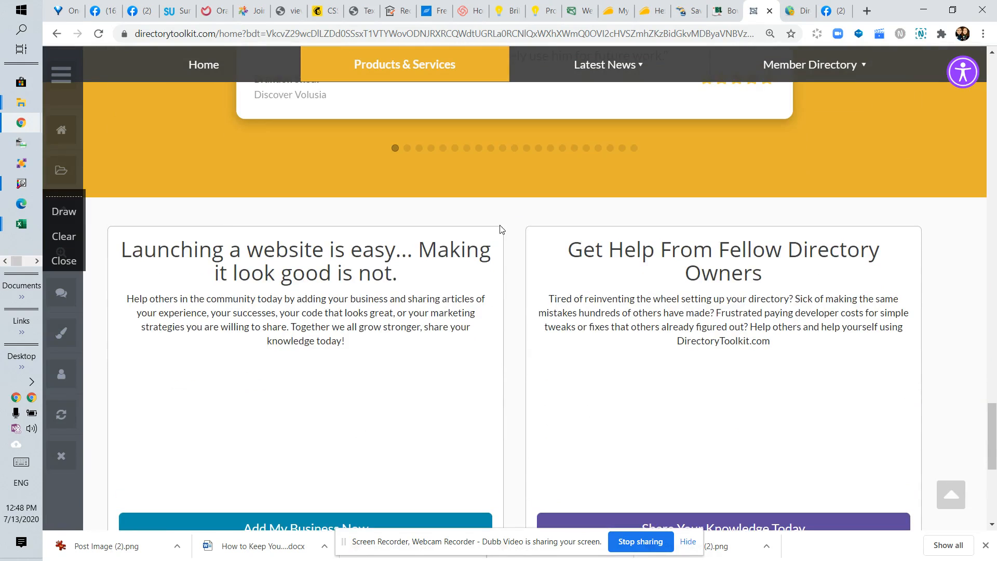
scroll(down, 3)
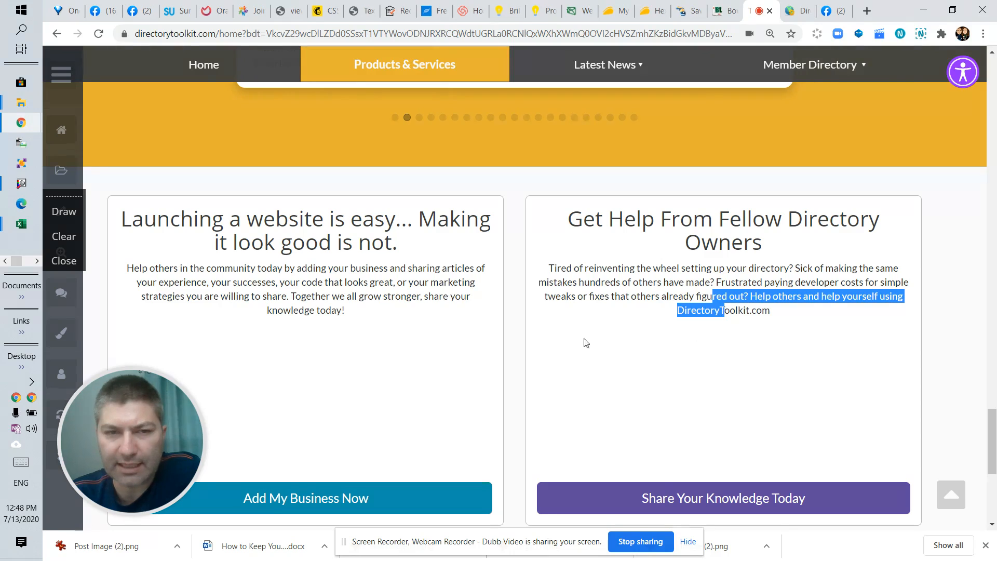
mouse_move(606, 307)
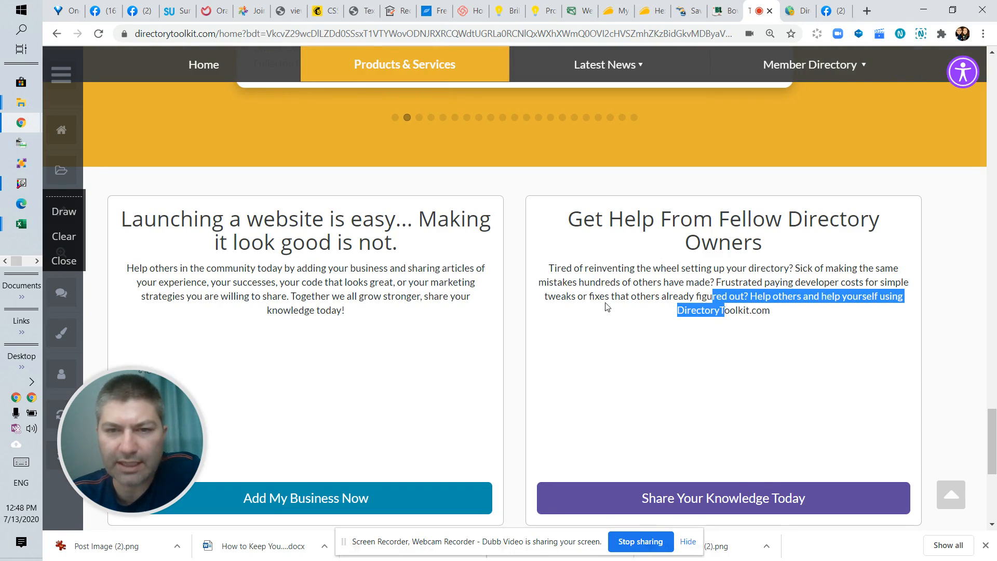
scroll(down, 3)
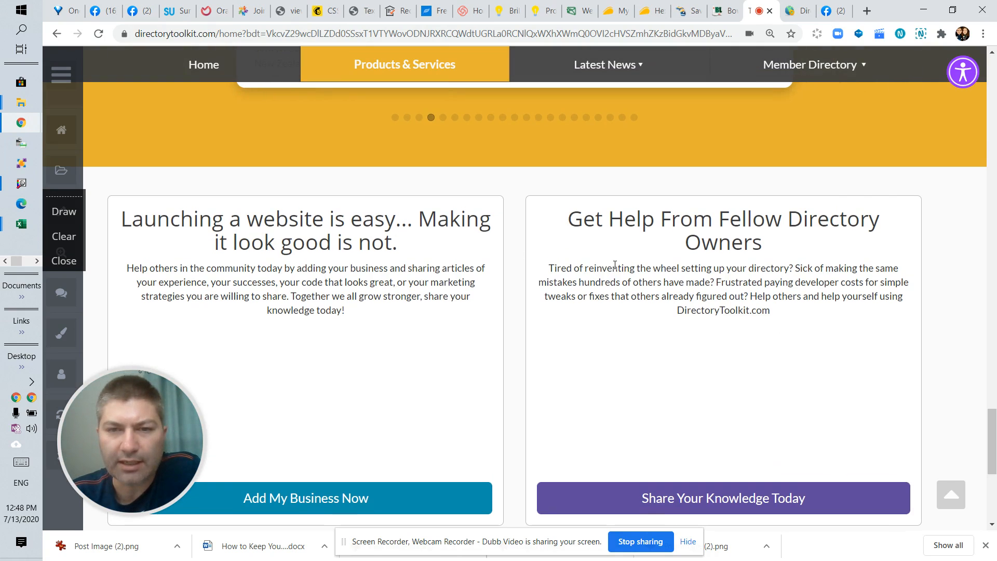
scroll(down, 3)
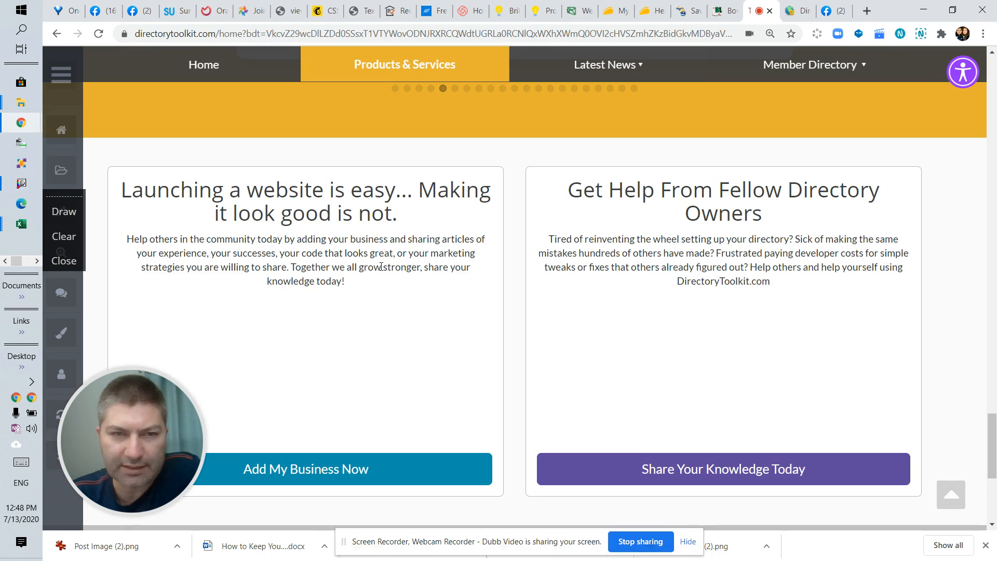
drag(127, 239, 343, 281)
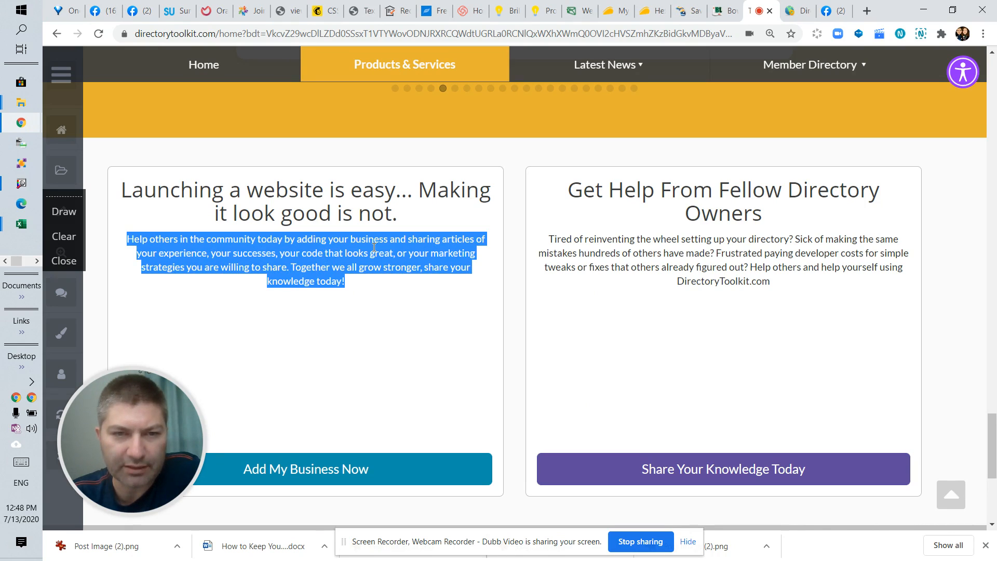
scroll(down, 3)
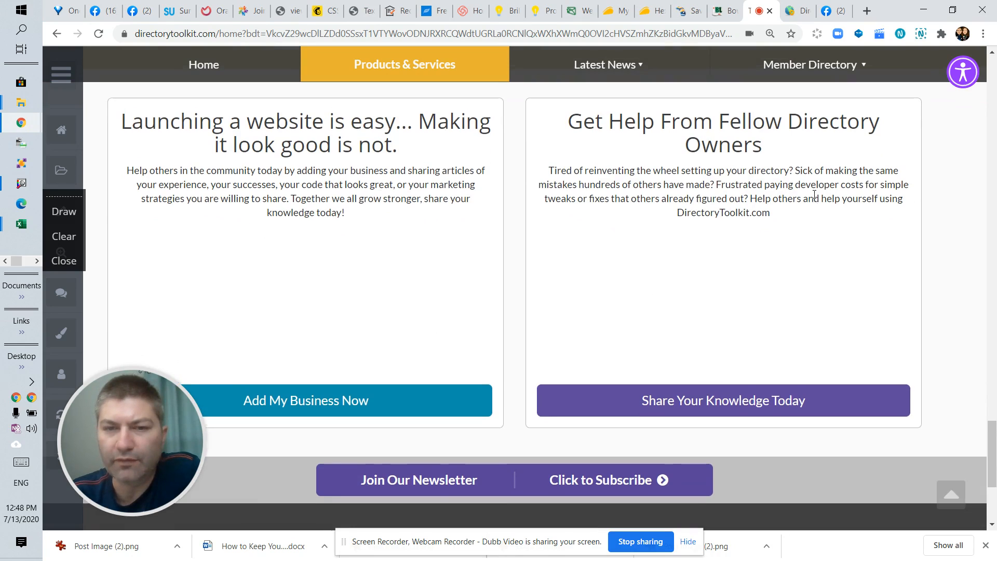
scroll(down, 3)
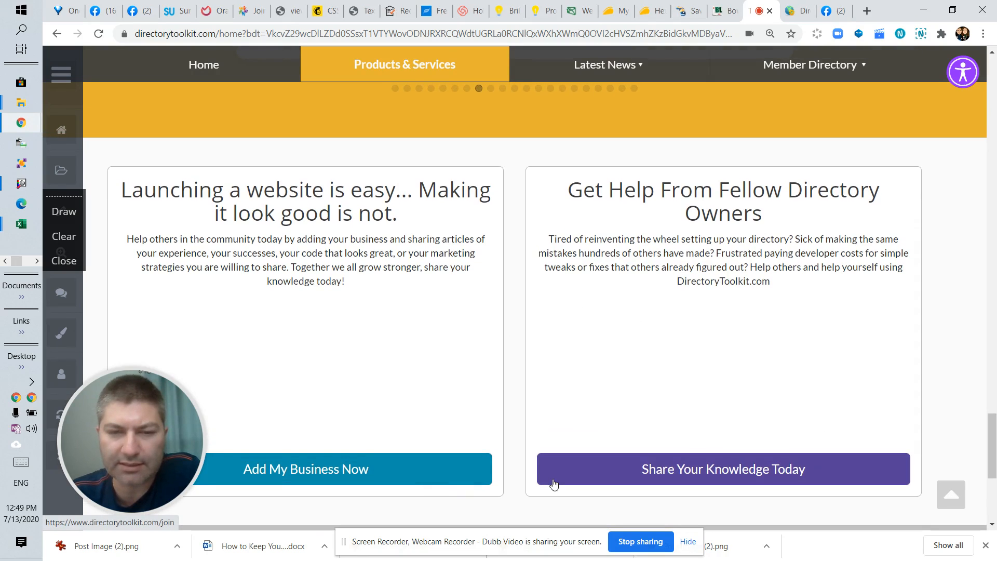
mouse_move(453, 486)
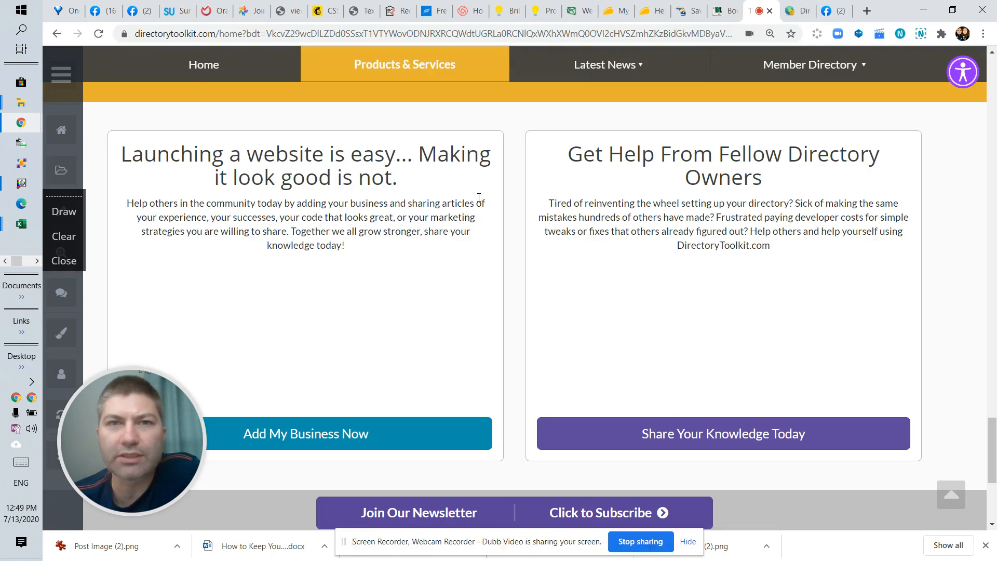
scroll(down, 3)
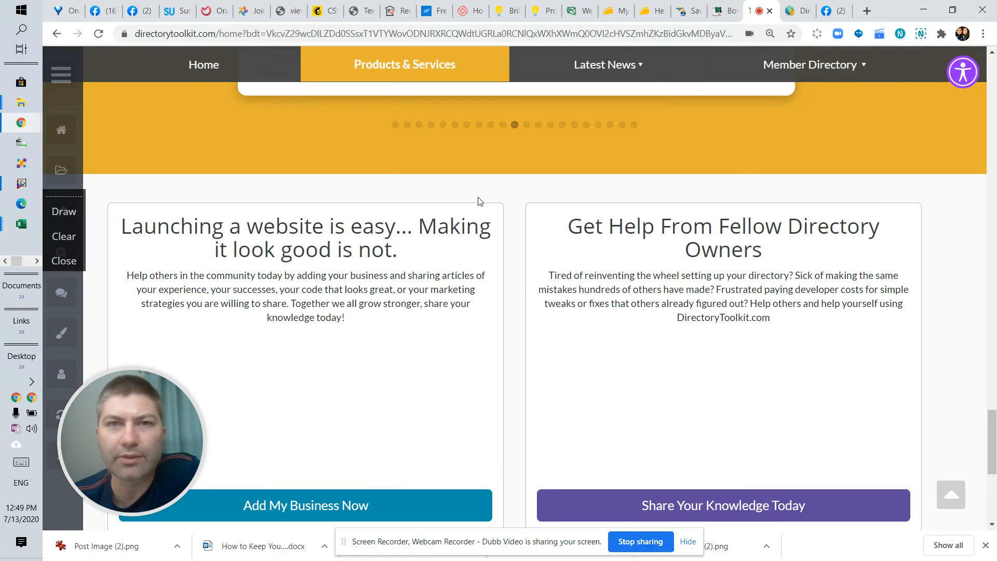